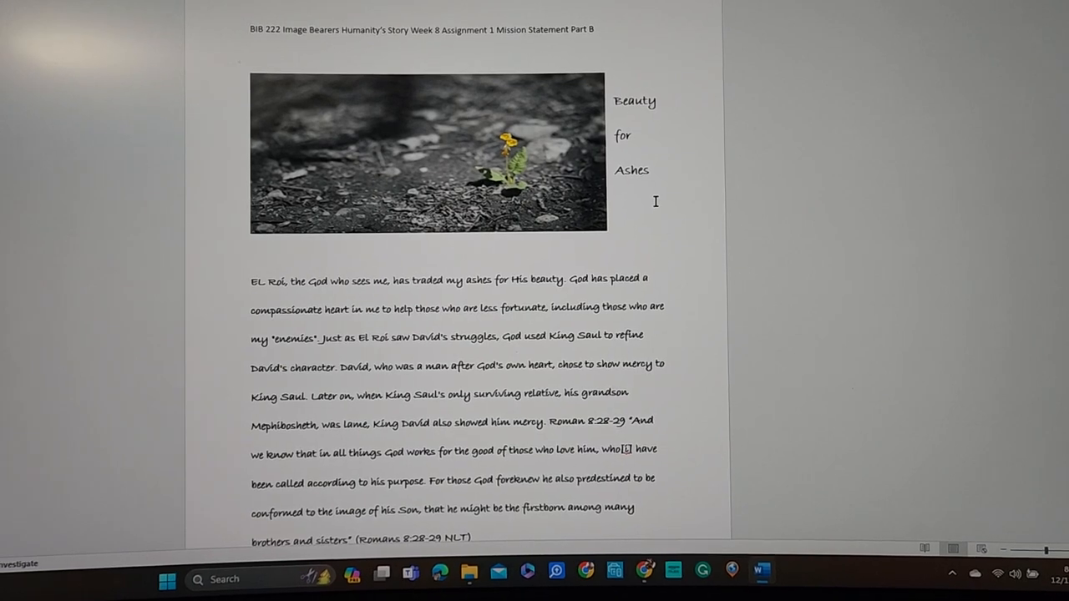
pyautogui.scroll(3)
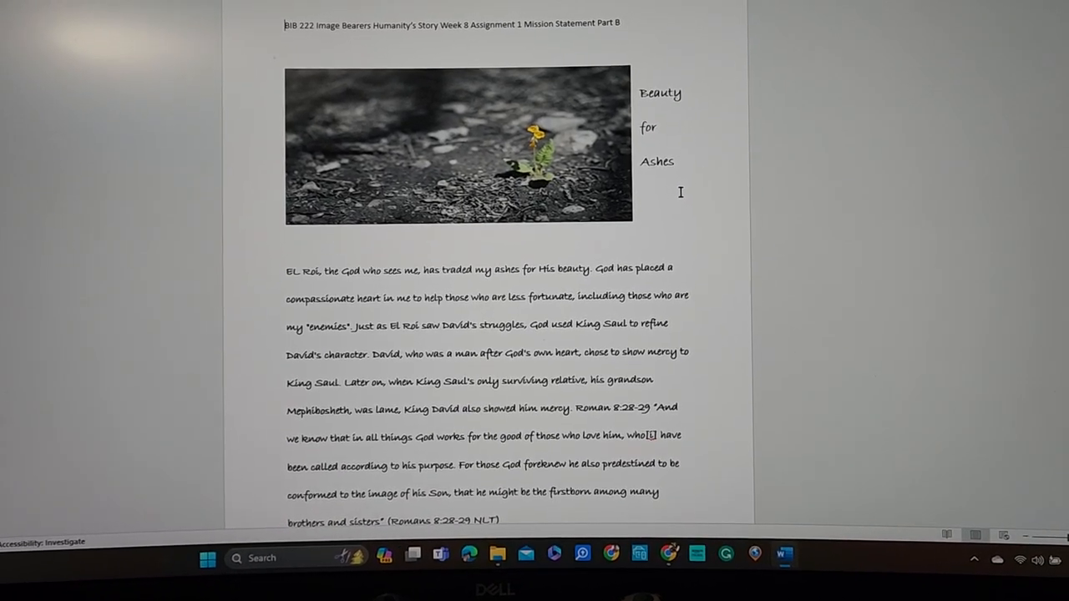
pyautogui.scroll(3)
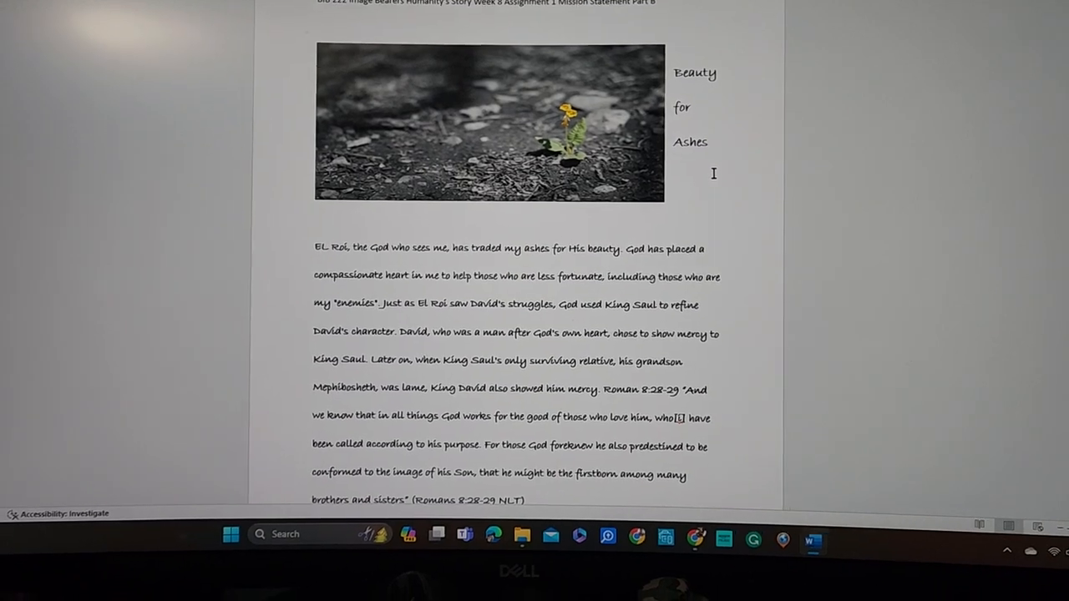
pyautogui.scroll(3)
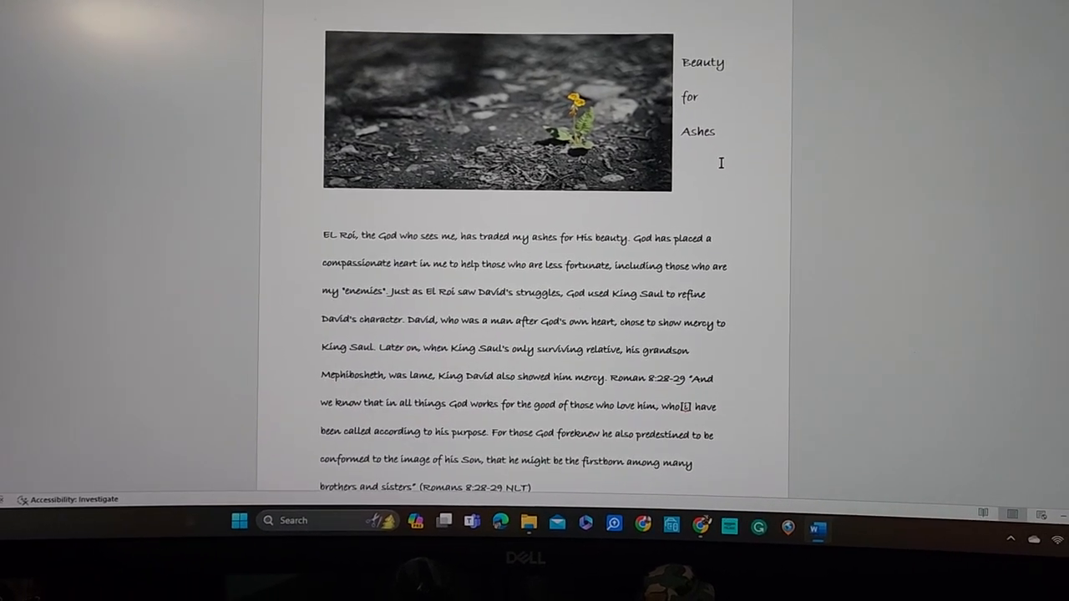
pyautogui.scroll(3)
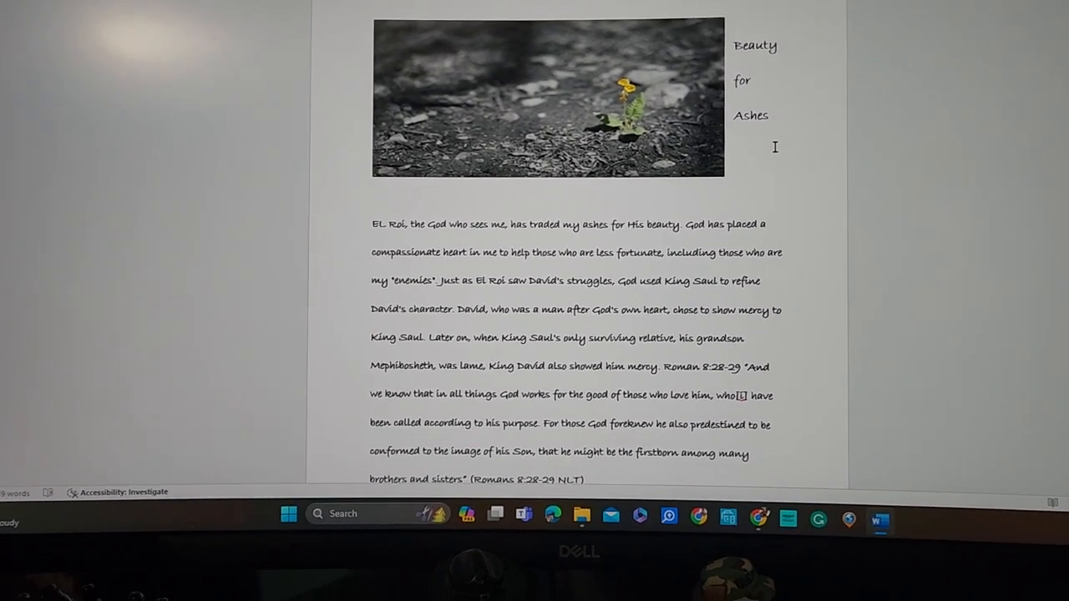
pyautogui.scroll(-3)
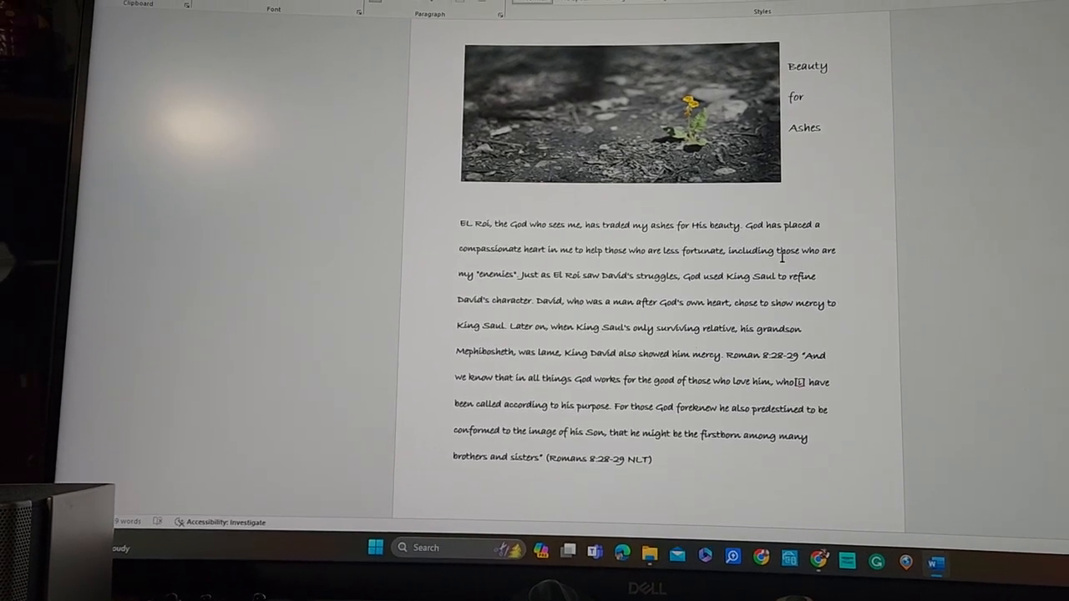
pyautogui.scroll(3)
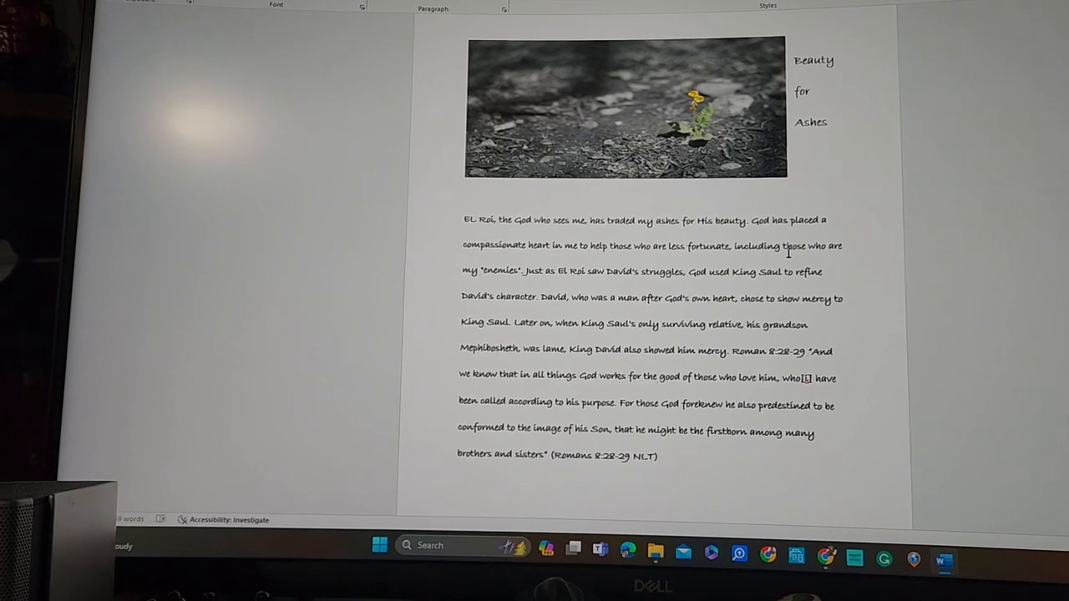